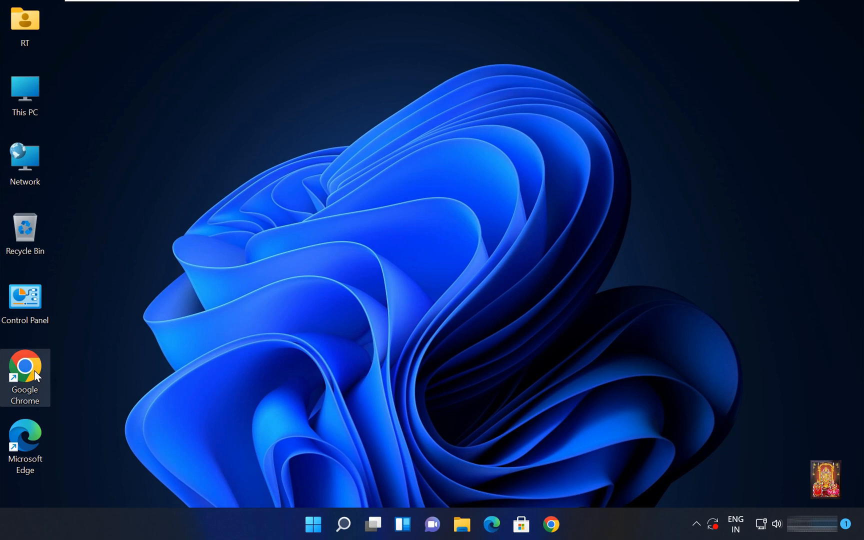
# Launch Chrome, go to google.com, and start typing 'download inpi' into the search box
pyautogui.doubleClick(25, 378)
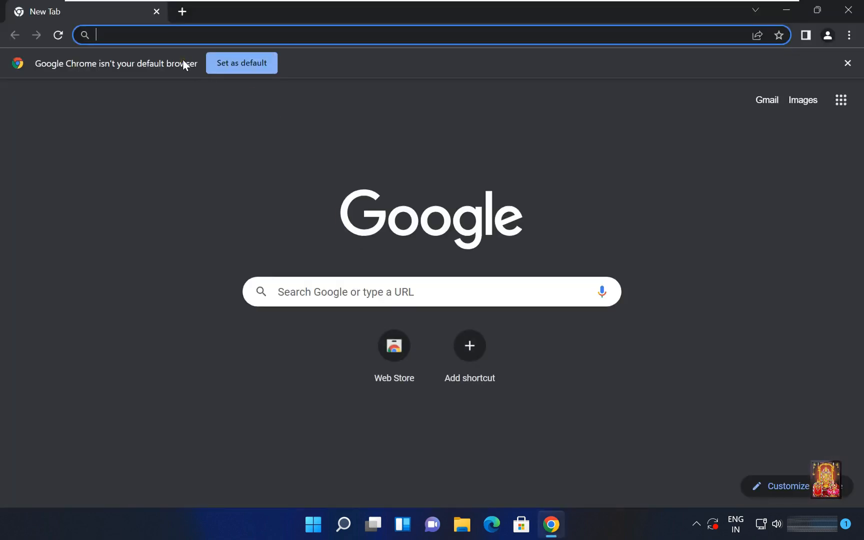
pyautogui.write('google.com')
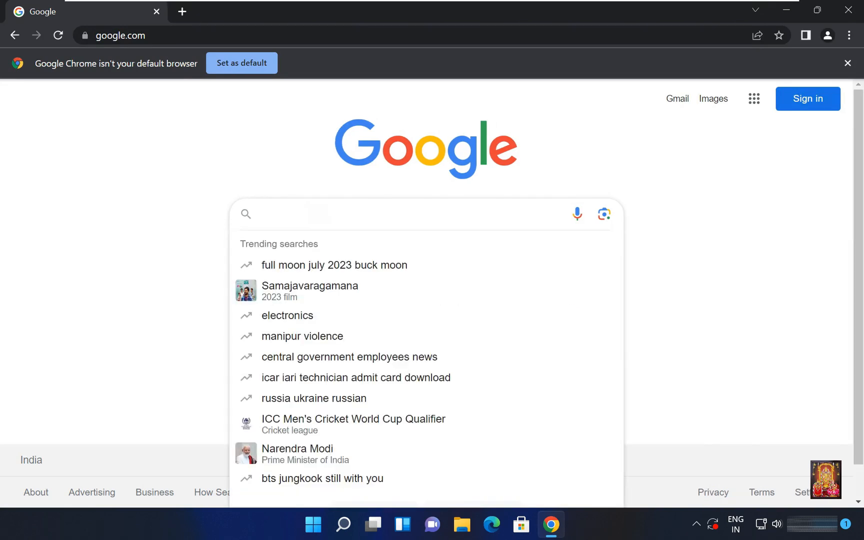
pyautogui.write('download inp')
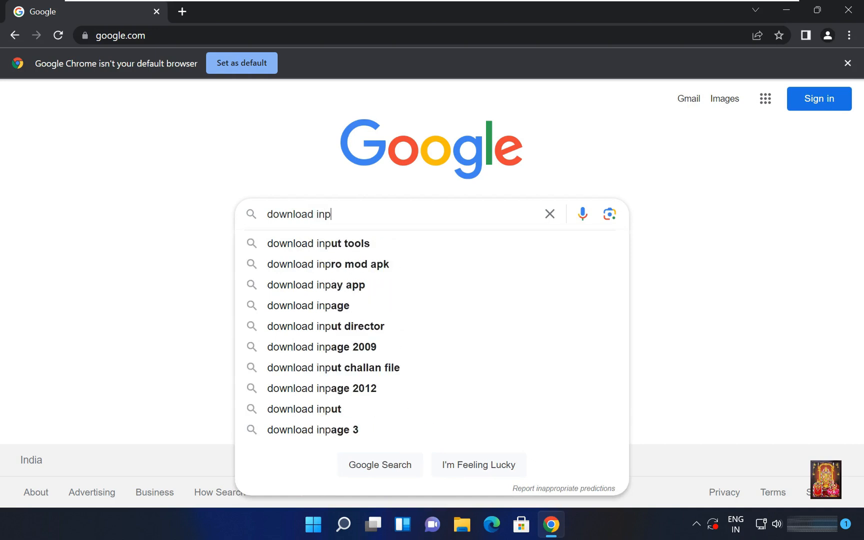
pyautogui.write('i')
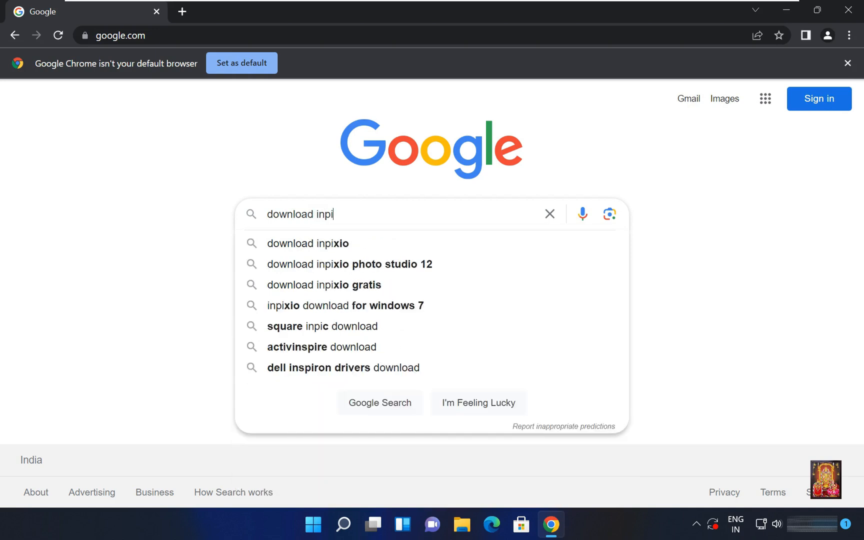
pyautogui.moveTo(342, 251)
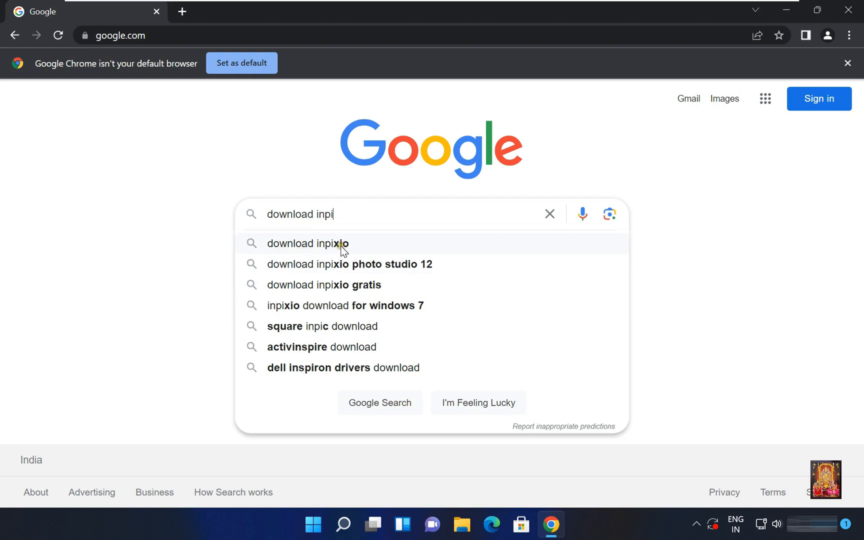
# Download the inPixio Photo Studio installer via FREE DOWNLOAD, confirm it finished, then close Chrome
pyautogui.click(308, 243)
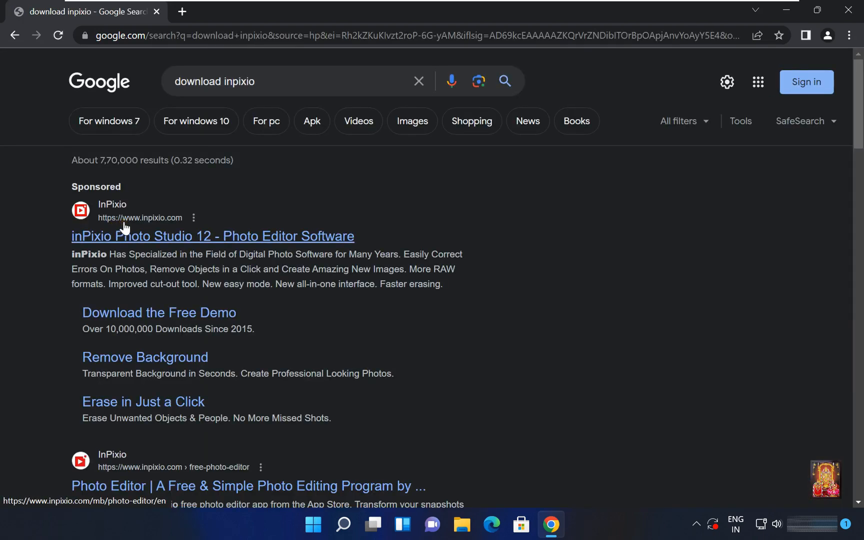
pyautogui.moveTo(173, 226)
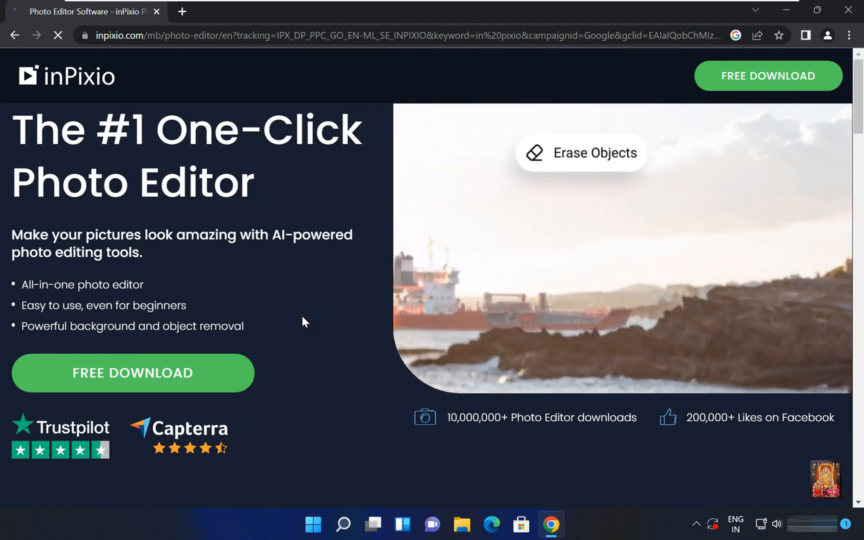
pyautogui.click(132, 373)
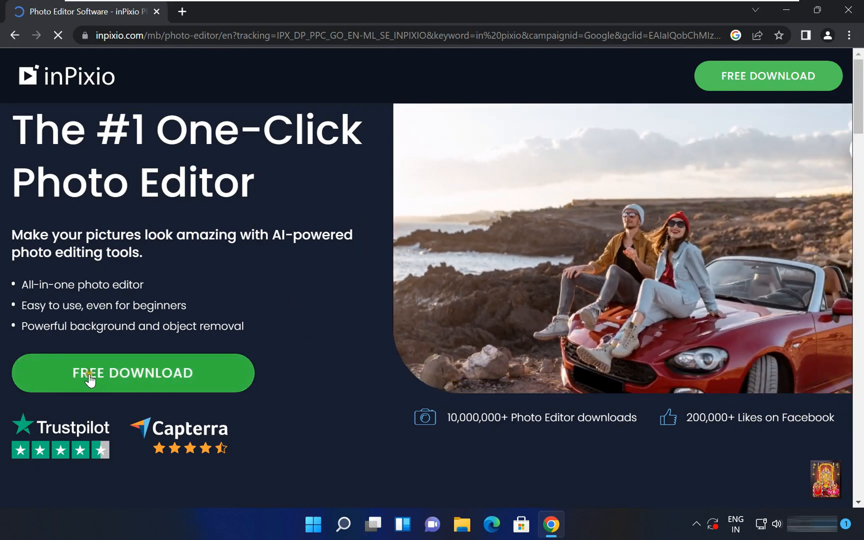
pyautogui.click(132, 373)
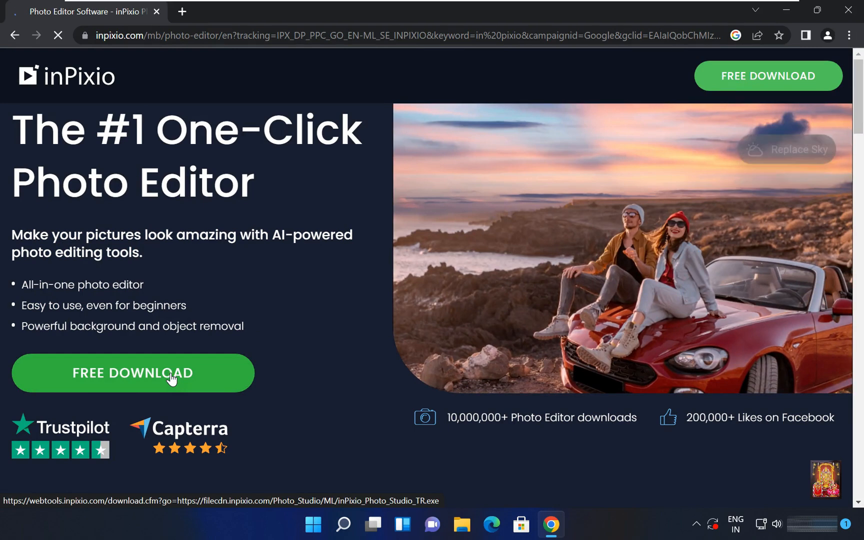
pyautogui.click(132, 373)
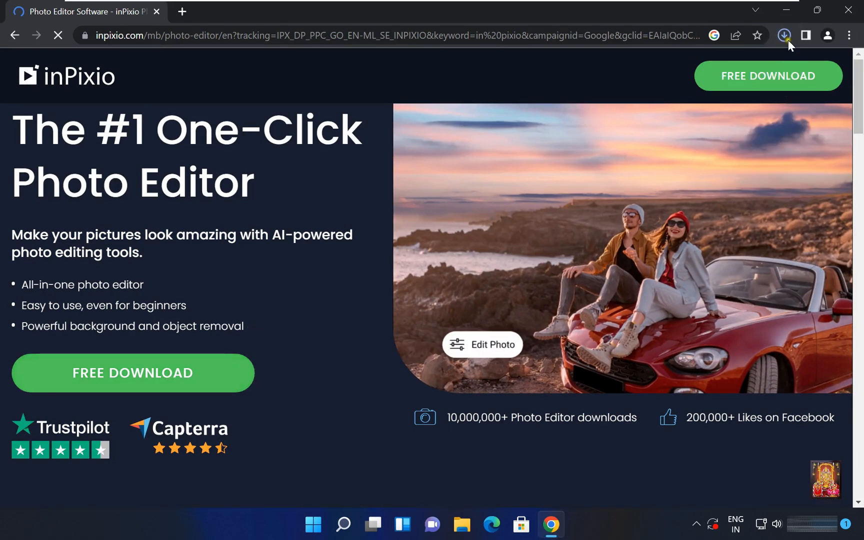
pyautogui.click(783, 36)
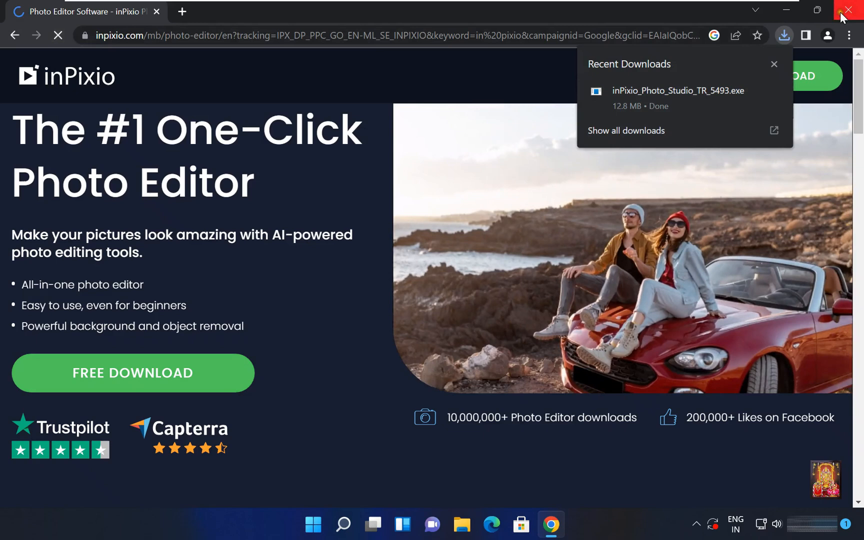
pyautogui.click(850, 10)
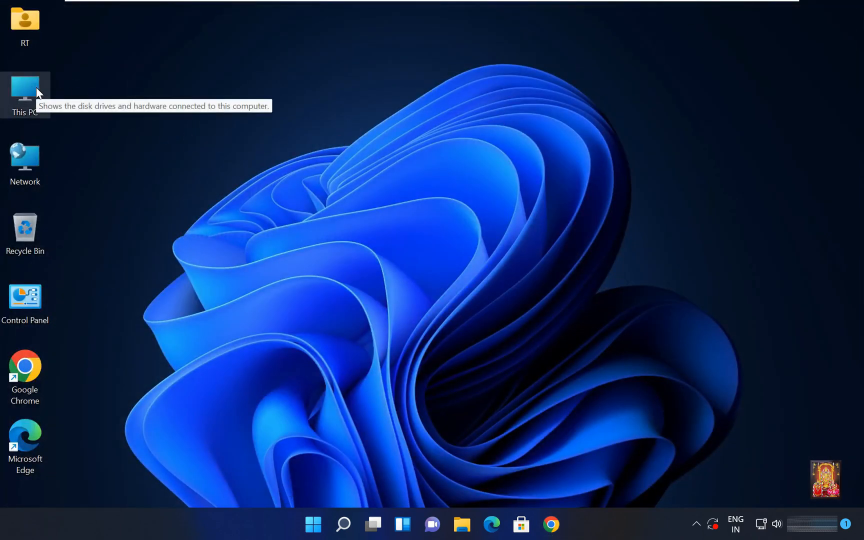
# Open the inPixio installer from This PC > Downloads and approve the User Account Control prompt
pyautogui.doubleClick(25, 88)
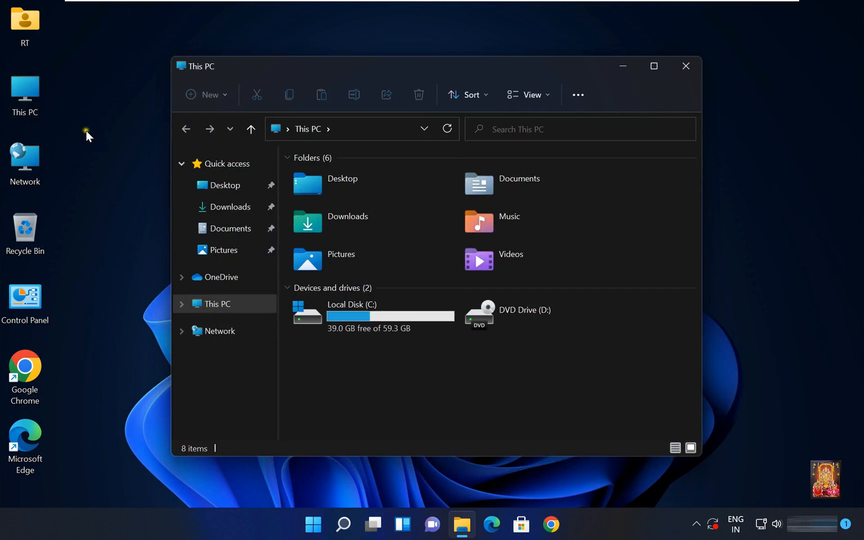
pyautogui.moveTo(226, 207)
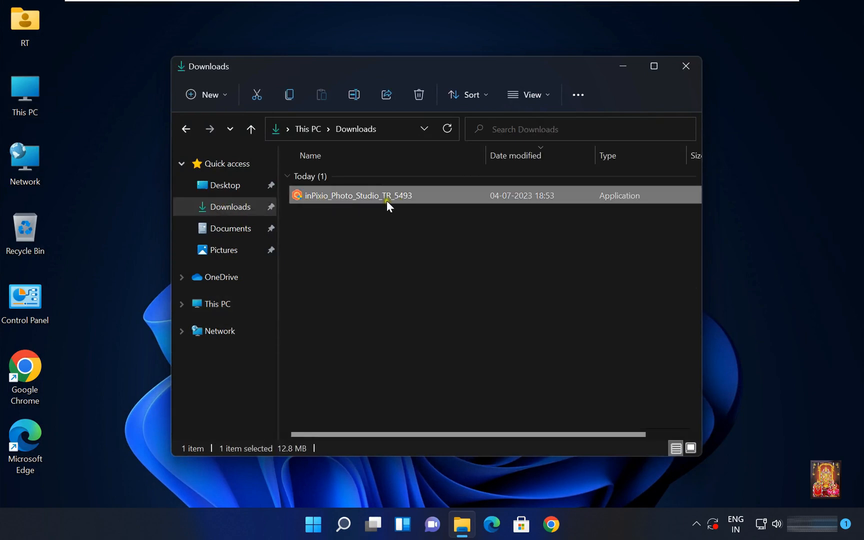
pyautogui.rightClick(358, 195)
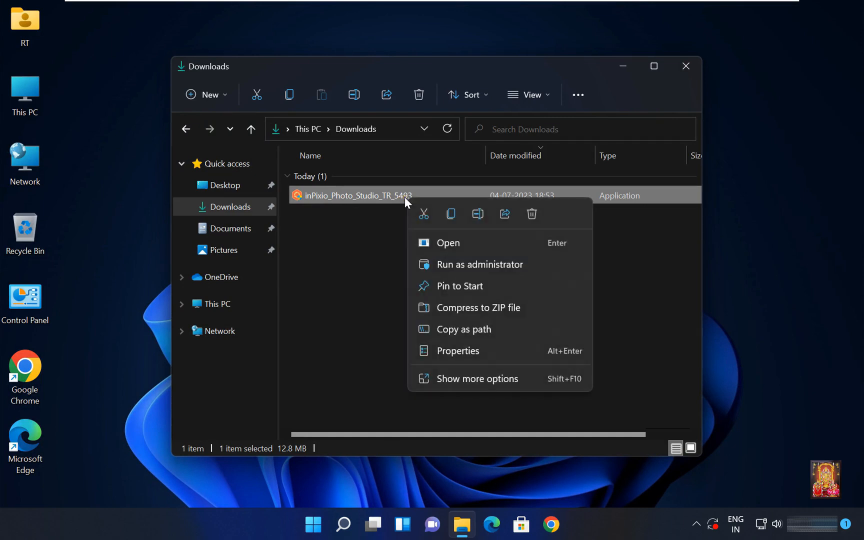
pyautogui.moveTo(455, 243)
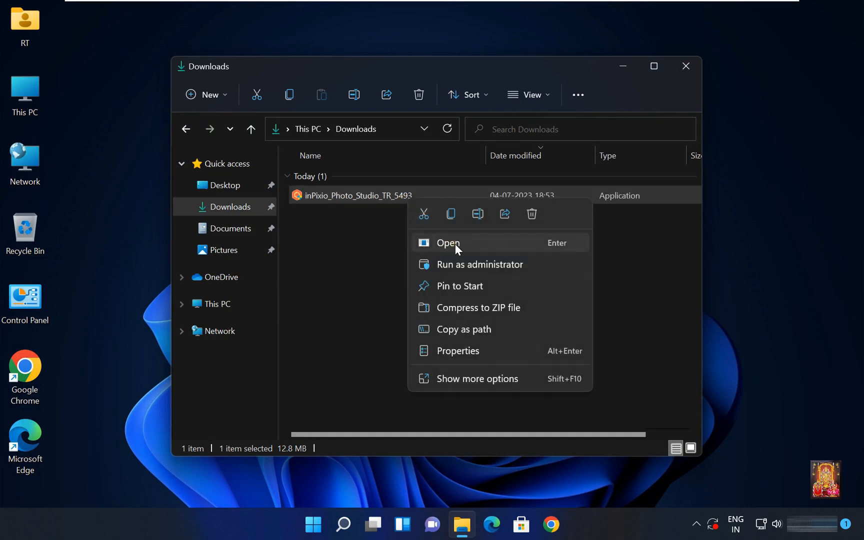
pyautogui.click(448, 243)
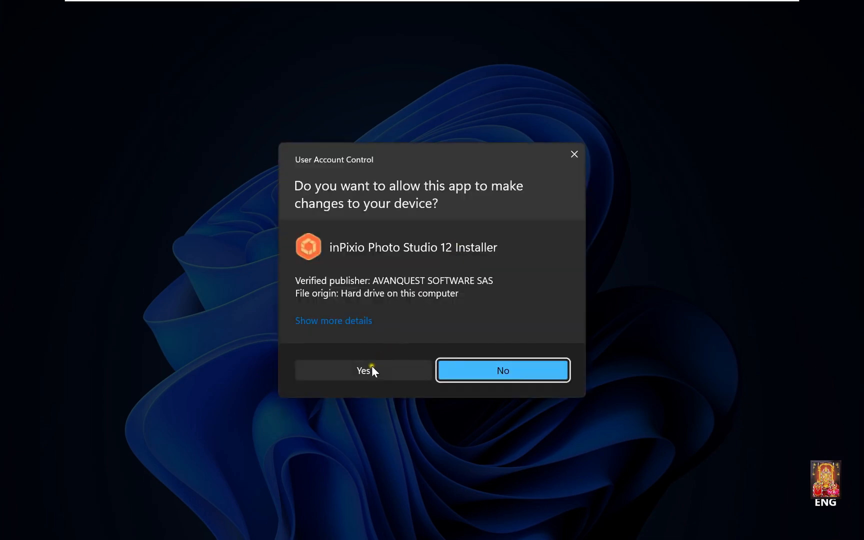
pyautogui.click(362, 369)
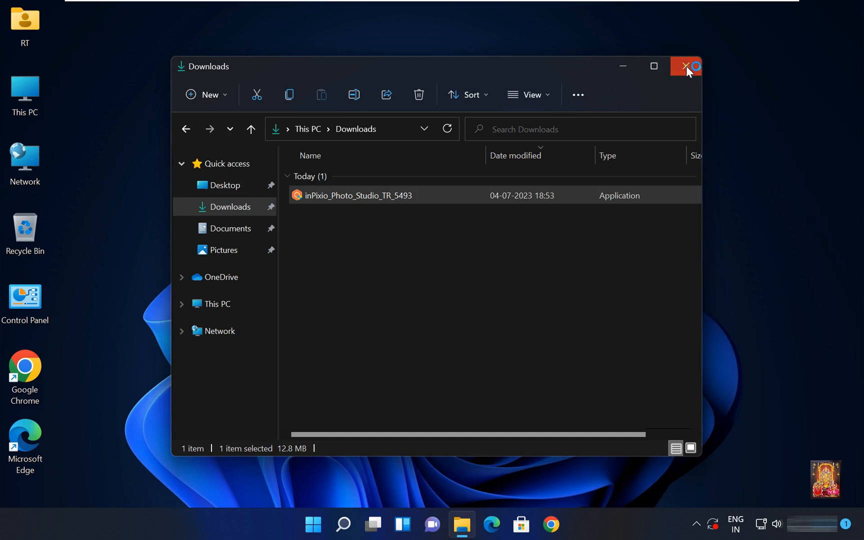
# Install Photo Studio 12 to the default folder with the required Visual C++ and .NET components
pyautogui.click(687, 66)
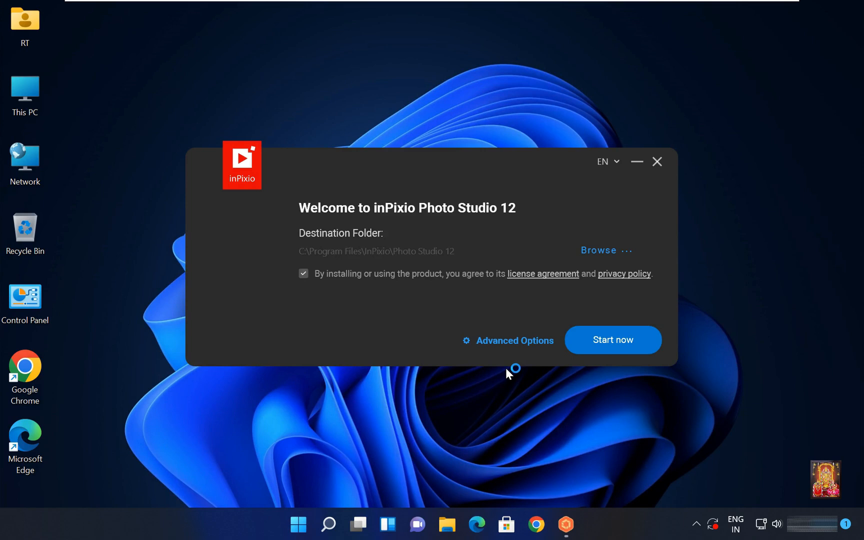
pyautogui.click(612, 340)
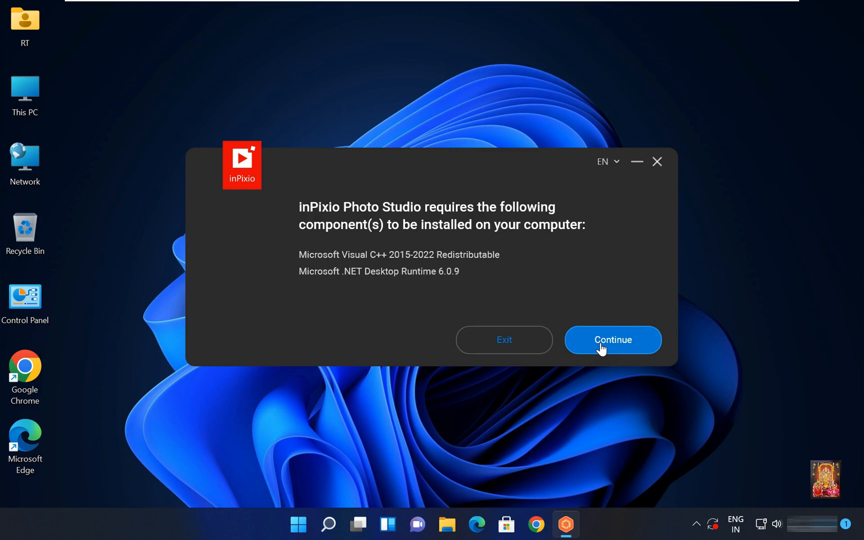
pyautogui.moveTo(383, 269)
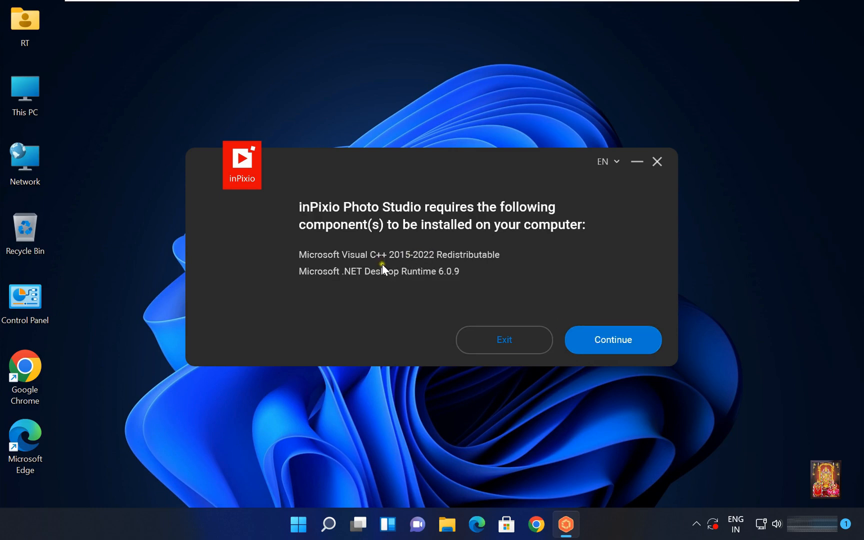
pyautogui.moveTo(357, 266)
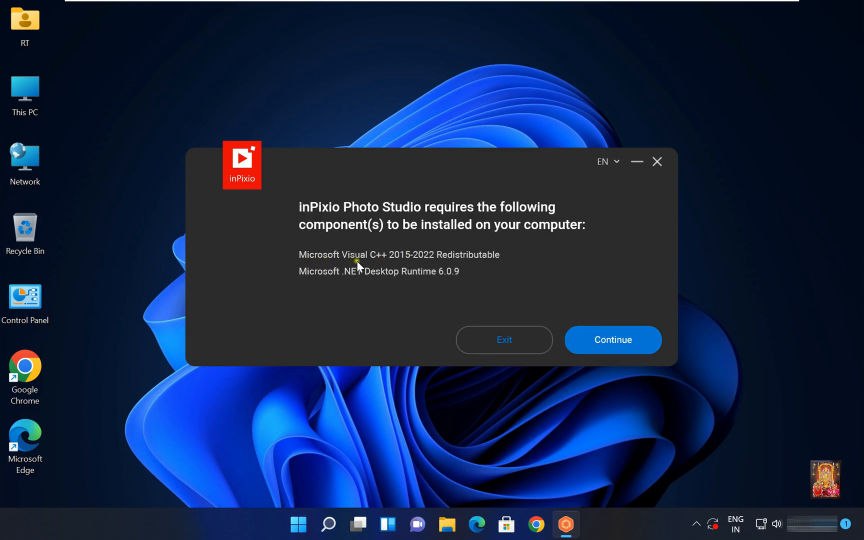
pyautogui.moveTo(425, 263)
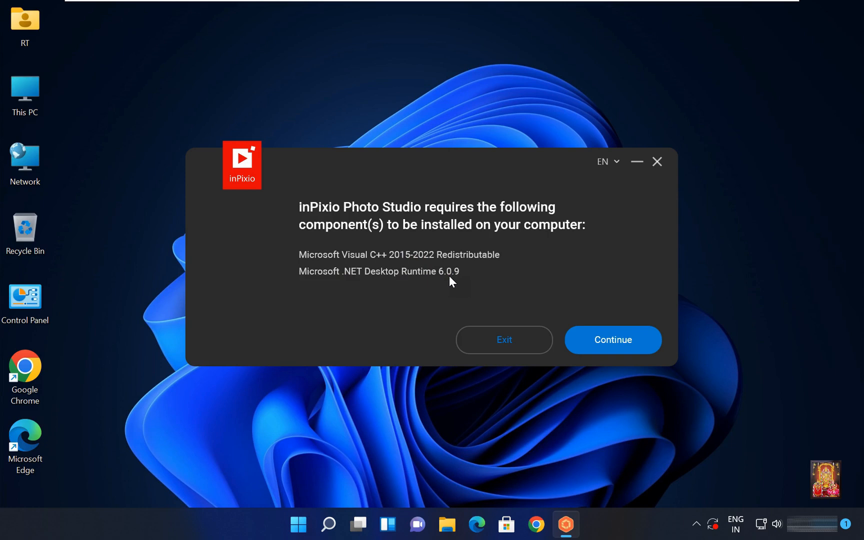
pyautogui.click(613, 340)
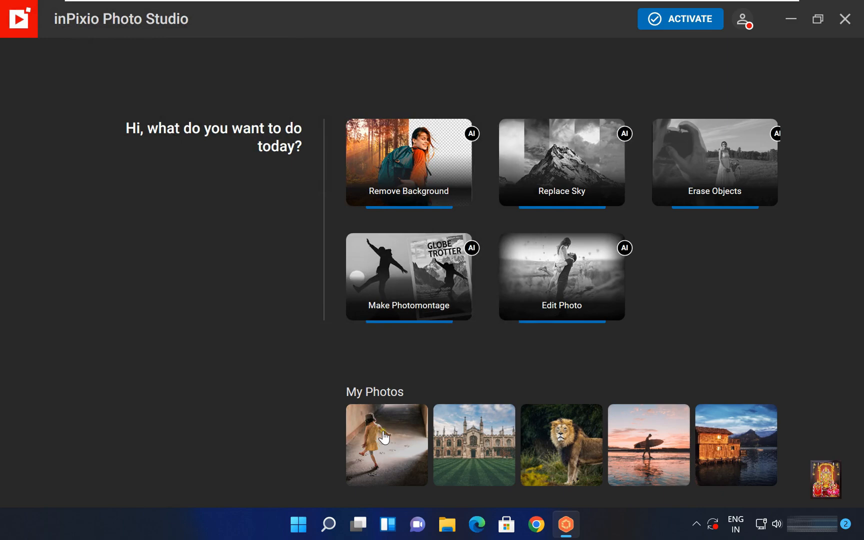
# Open the girl's photo, try a black backdrop, then switch to a transparent background
pyautogui.click(386, 445)
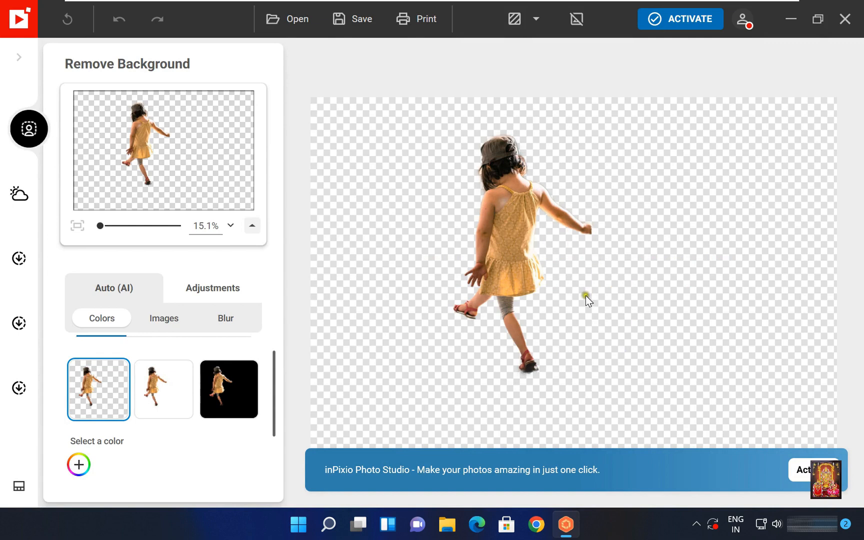
pyautogui.moveTo(582, 302)
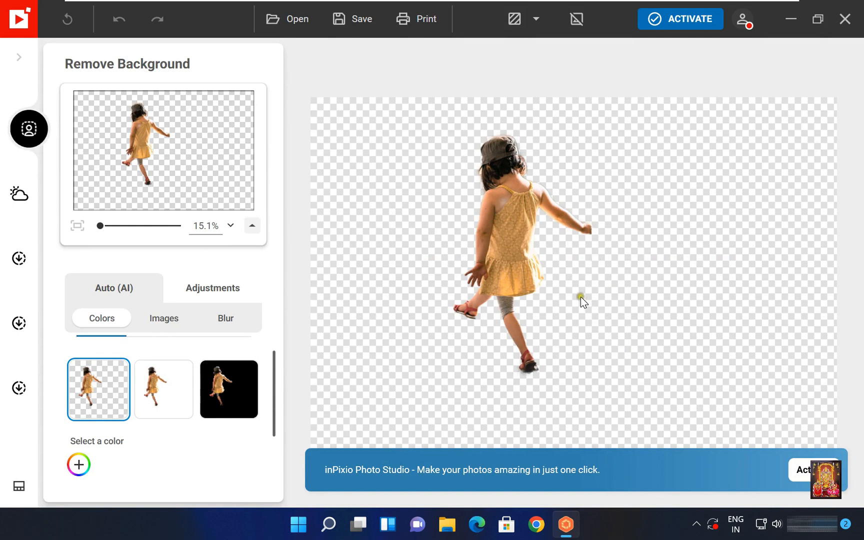
pyautogui.moveTo(445, 331)
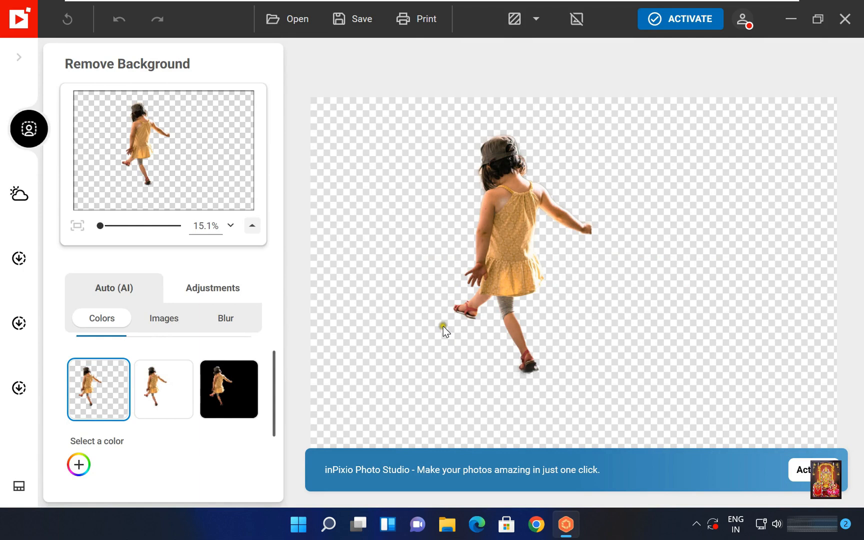
pyautogui.moveTo(396, 312)
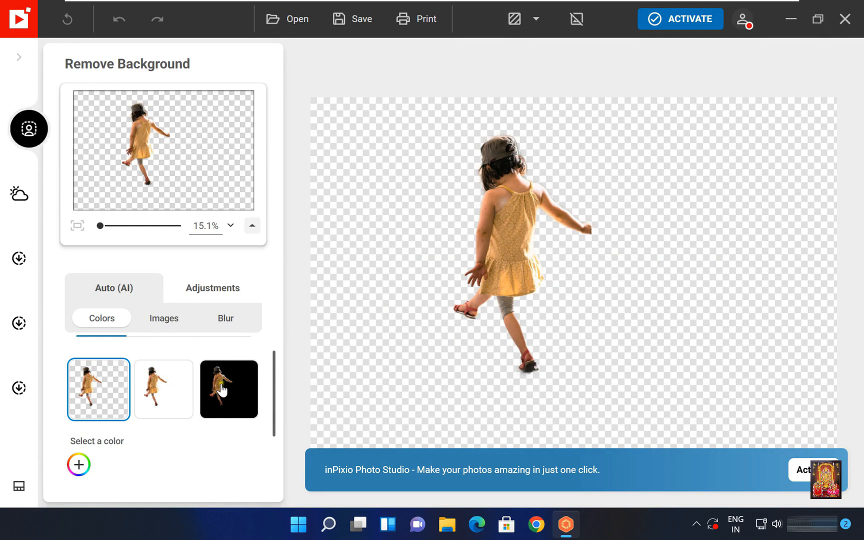
pyautogui.click(228, 389)
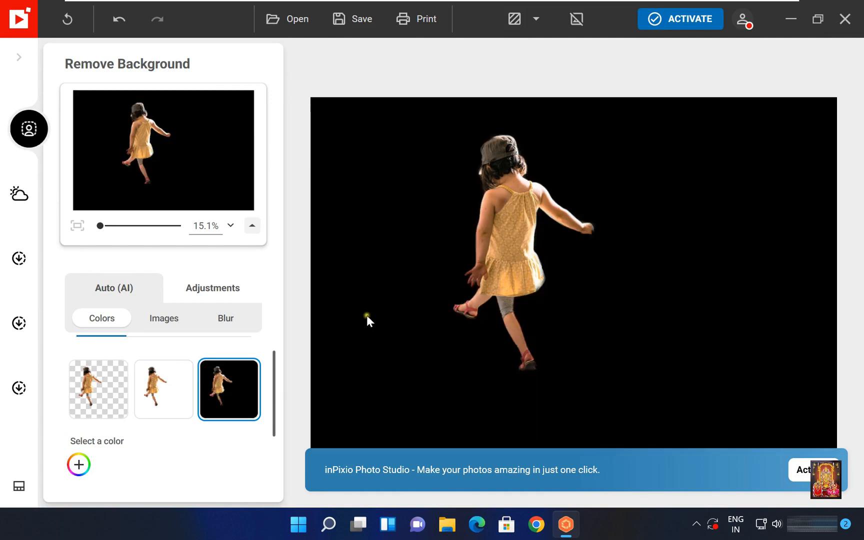
pyautogui.moveTo(534, 271)
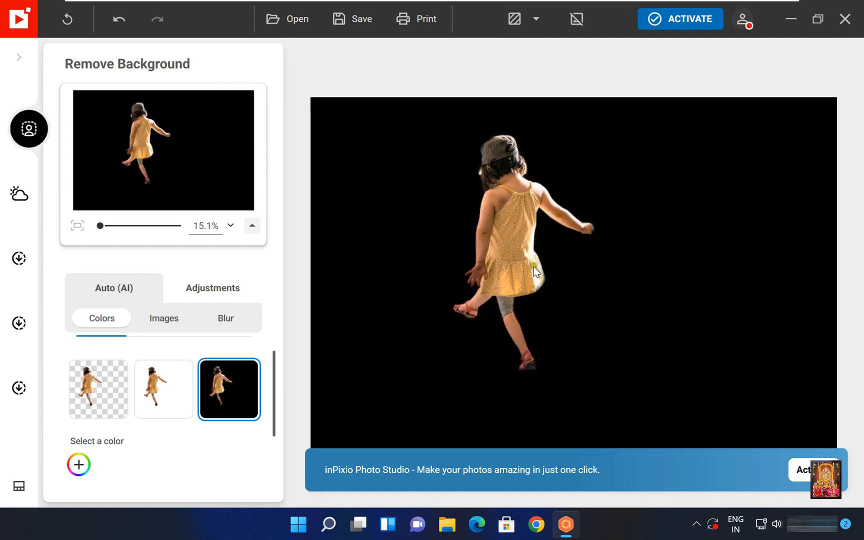
pyautogui.moveTo(99, 226); pyautogui.dragTo(111, 225)
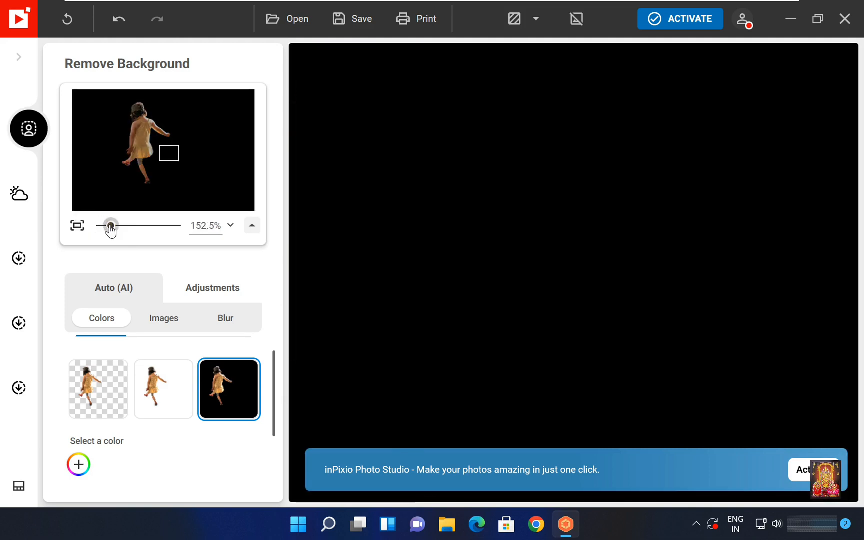
pyautogui.moveTo(110, 226); pyautogui.dragTo(98, 226)
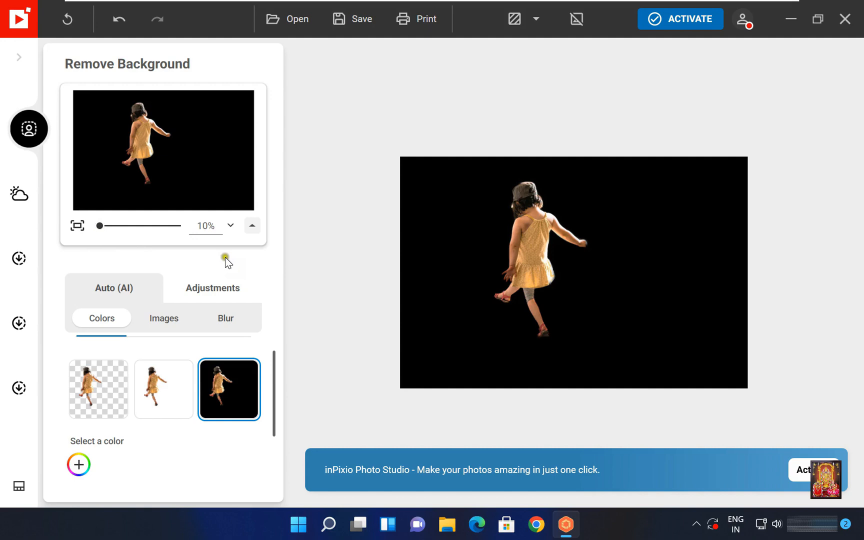
pyautogui.click(98, 389)
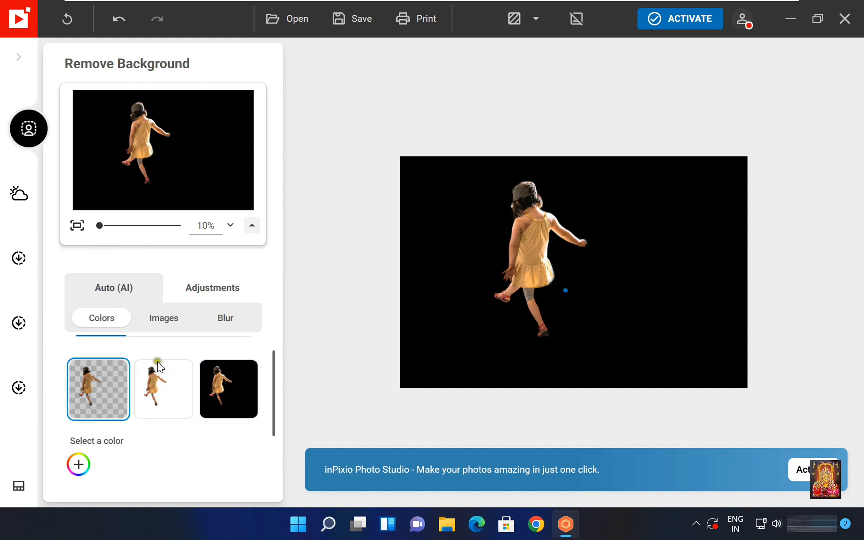
pyautogui.click(99, 389)
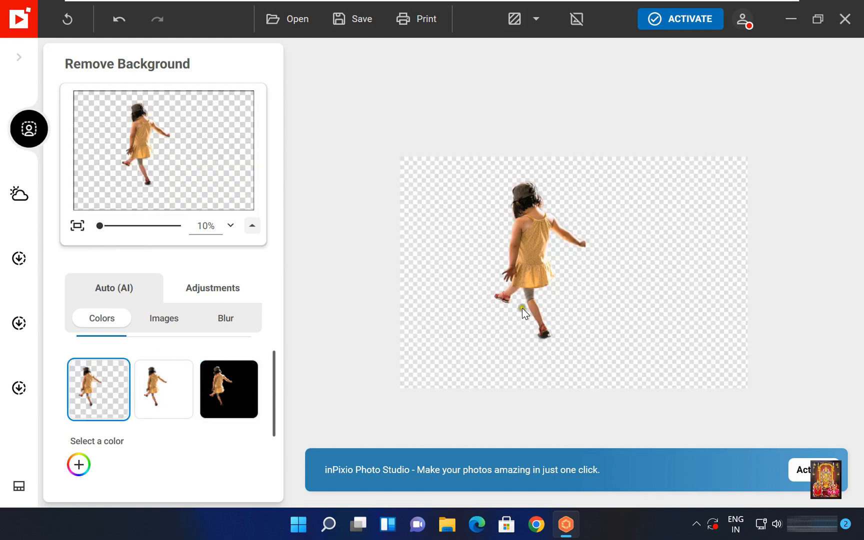
pyautogui.click(163, 318)
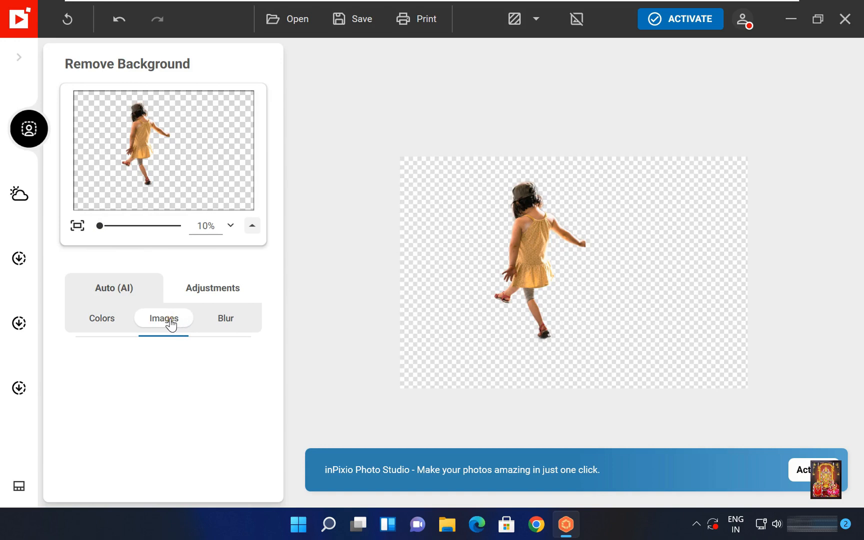
# Try the second and first blurred corridor backgrounds behind the girl, then close the photo
pyautogui.click(225, 318)
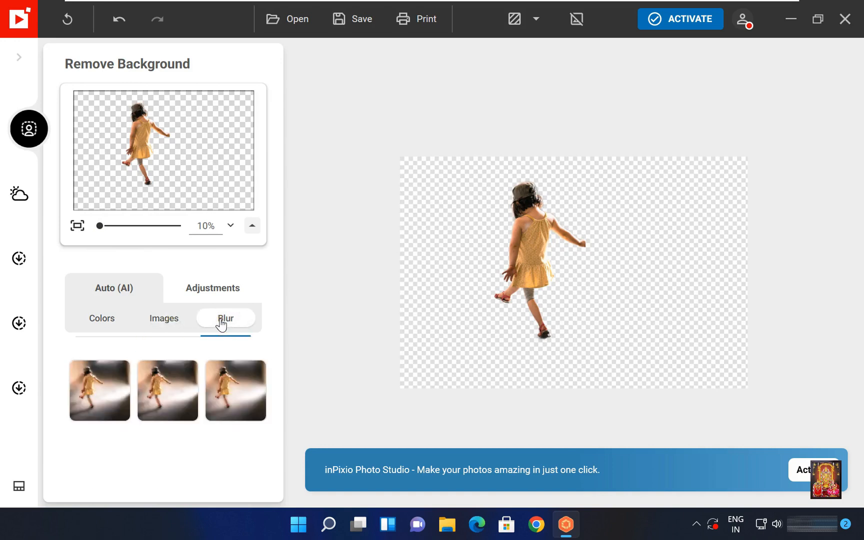
pyautogui.click(167, 390)
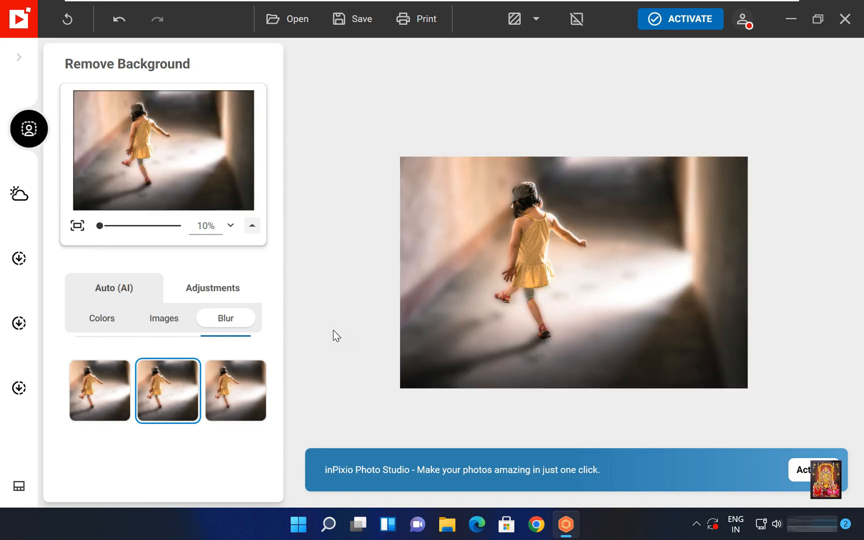
pyautogui.click(99, 390)
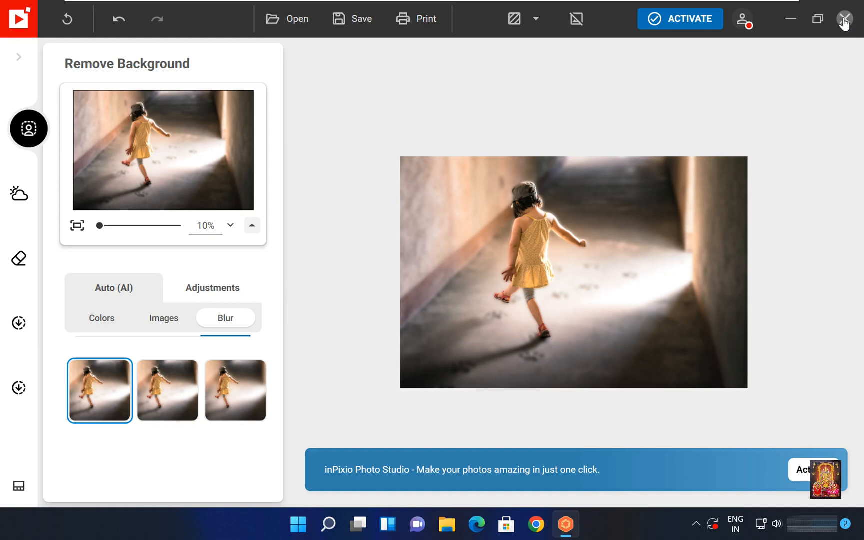
pyautogui.click(844, 18)
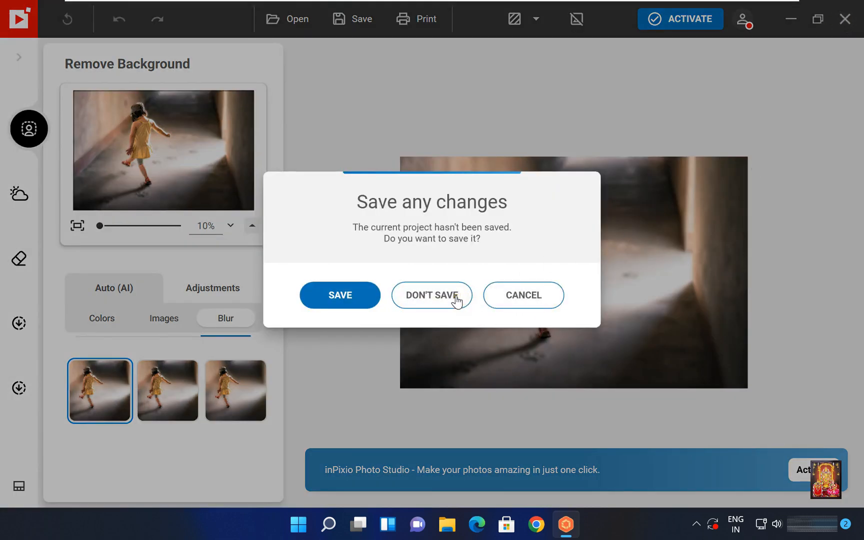
# Exit with Don't Save and relaunch inPixio Photo Studio 12 from its desktop shortcut
pyautogui.click(432, 295)
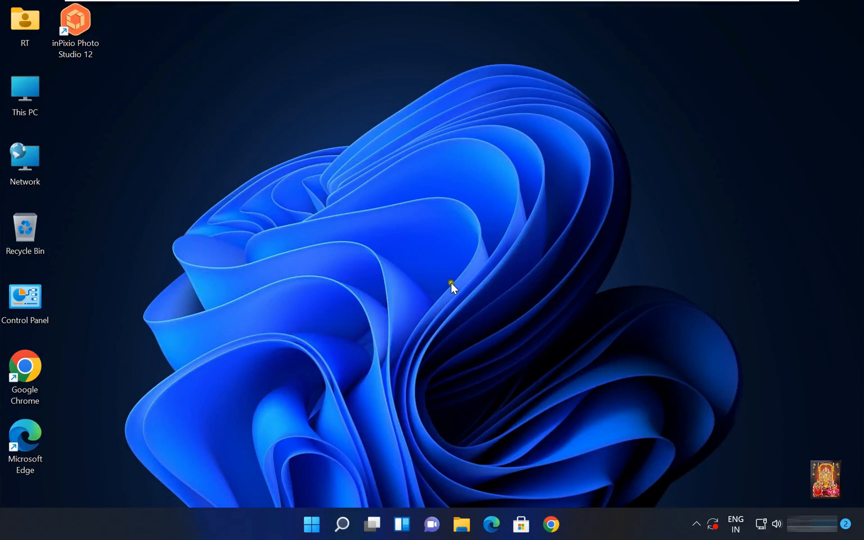
pyautogui.click(76, 22)
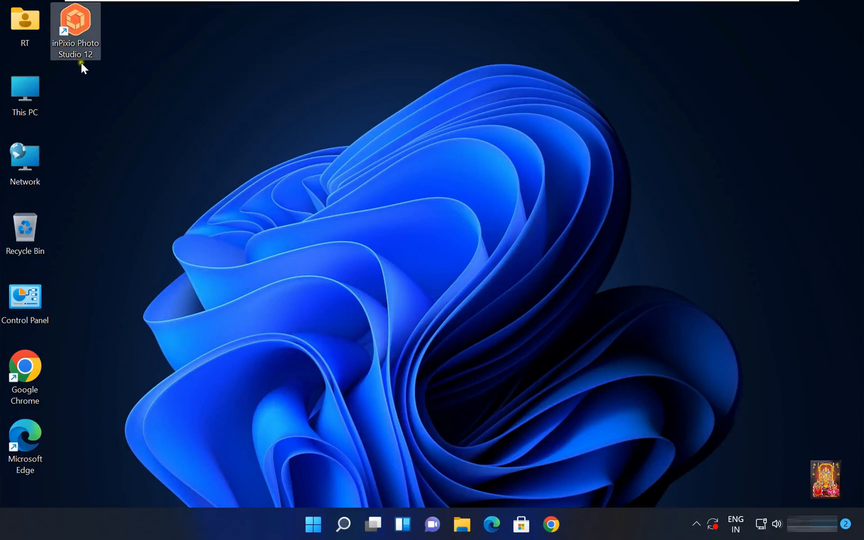
pyautogui.moveTo(139, 50)
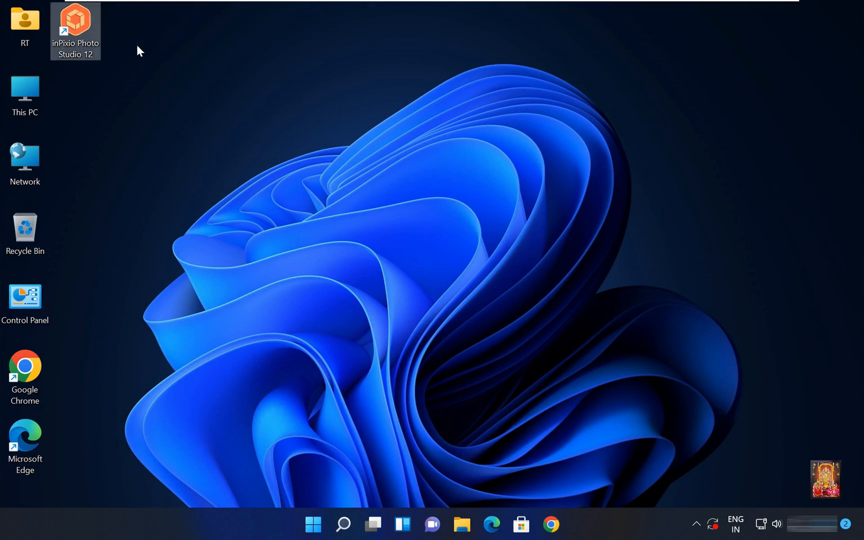
pyautogui.doubleClick(76, 25)
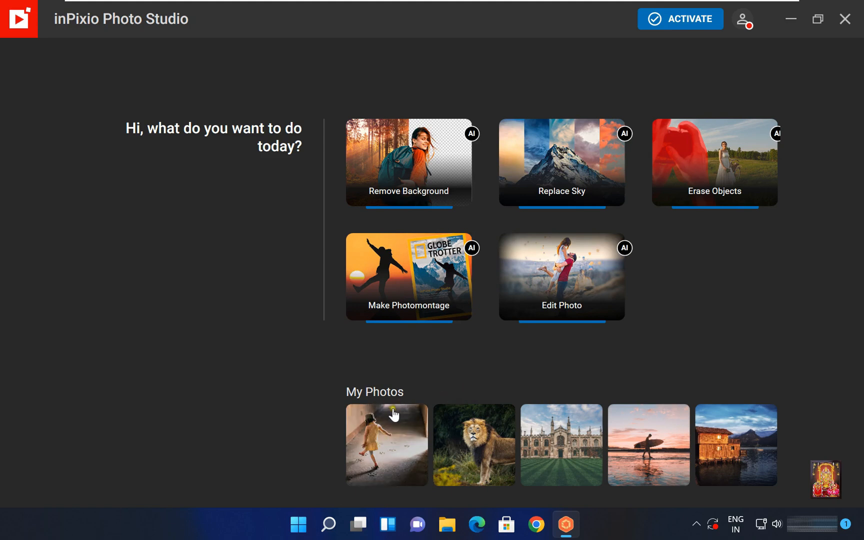
pyautogui.moveTo(386, 425)
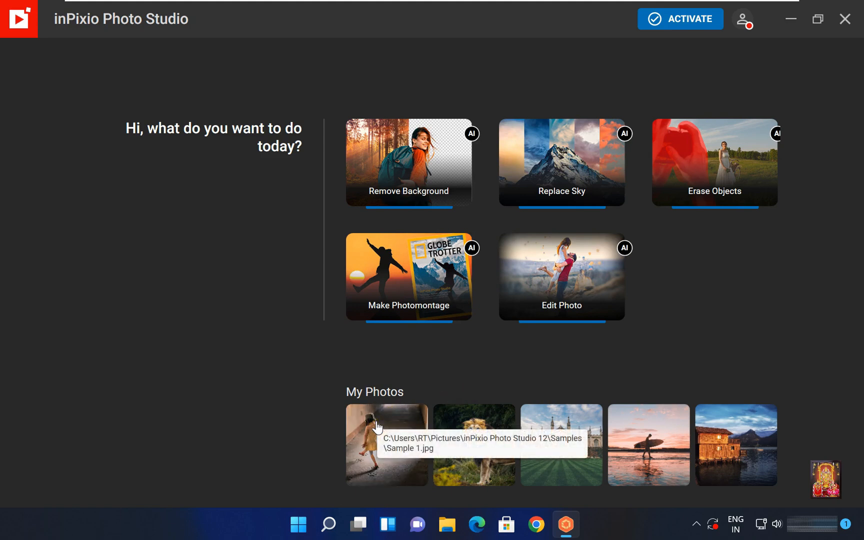
# Open the first My Photos sample and switch on the Erase Objects tool
pyautogui.click(387, 444)
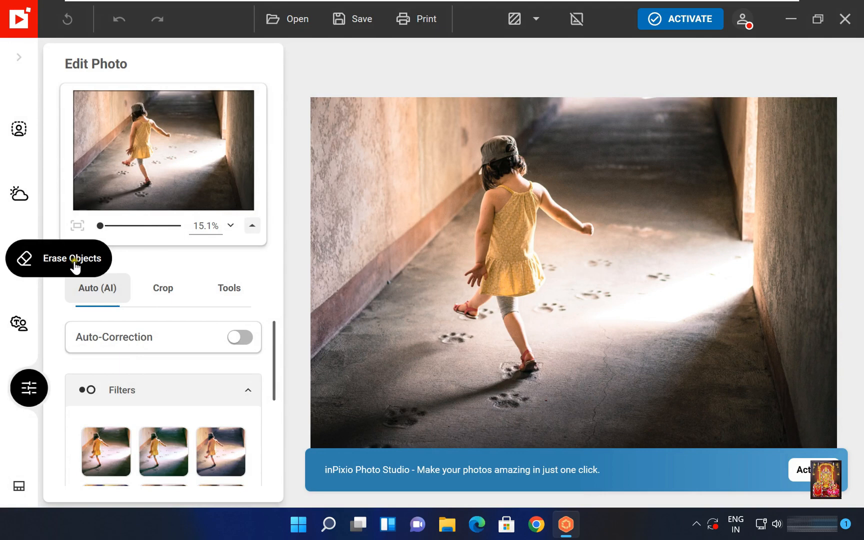
pyautogui.click(28, 258)
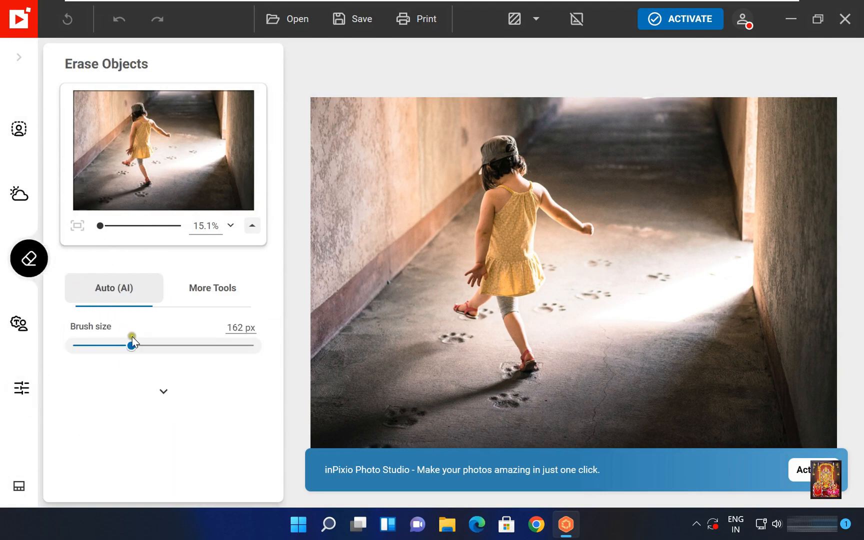
# Set the brush size to 500 px and paint over the girl's head, arm, dress and feet
pyautogui.moveTo(131, 345); pyautogui.dragTo(209, 345)
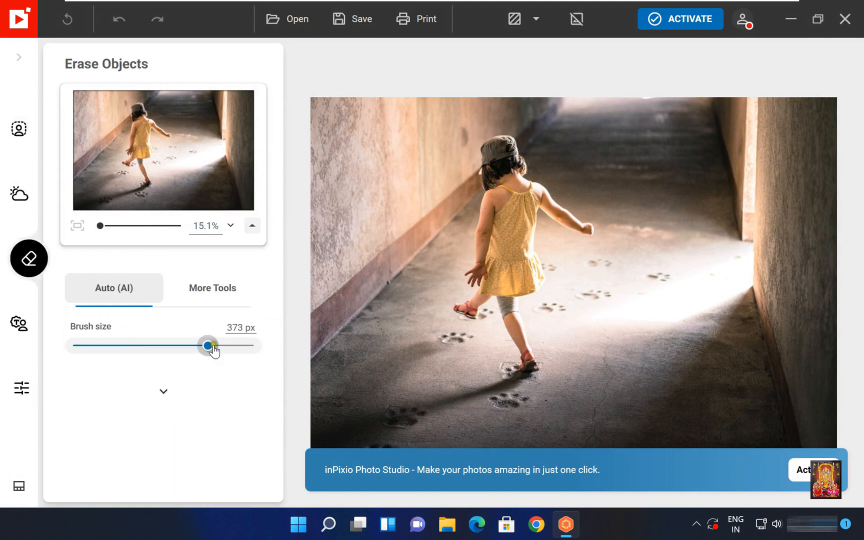
pyautogui.moveTo(208, 345); pyautogui.dragTo(253, 345)
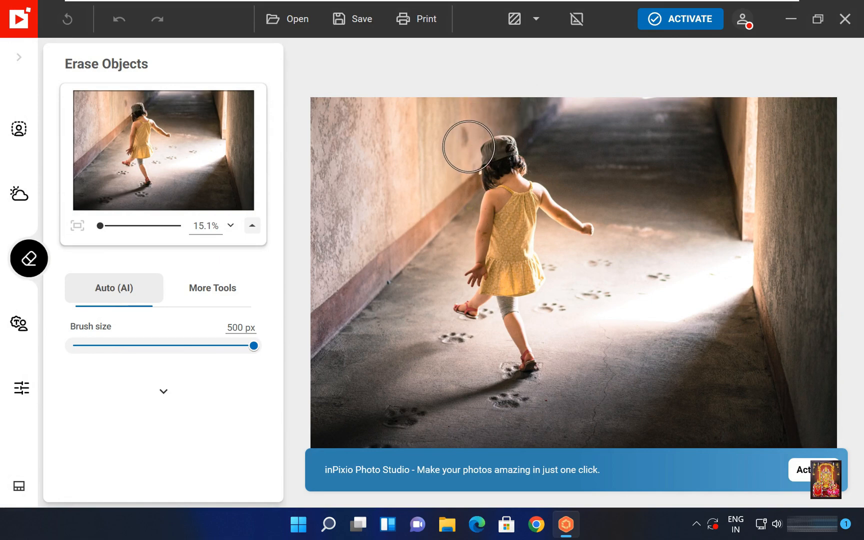
pyautogui.moveTo(469, 146); pyautogui.dragTo(524, 146)
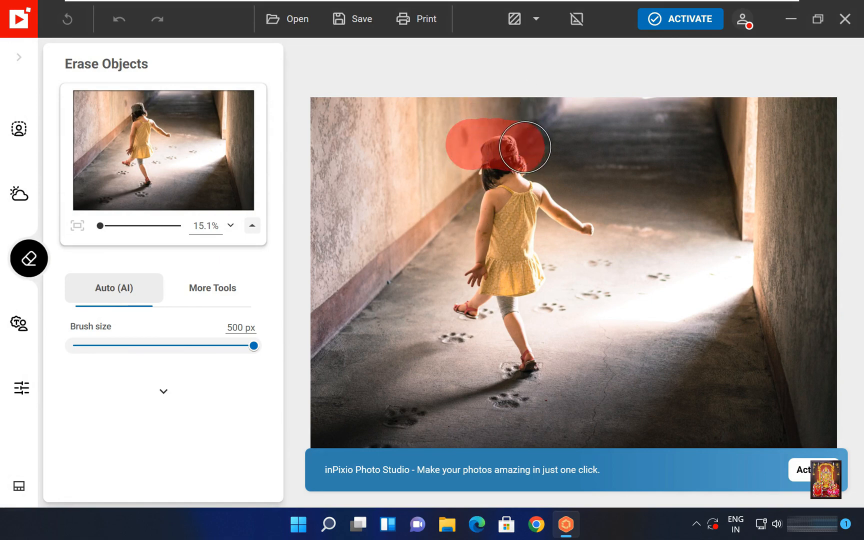
pyautogui.moveTo(518, 146); pyautogui.dragTo(582, 221)
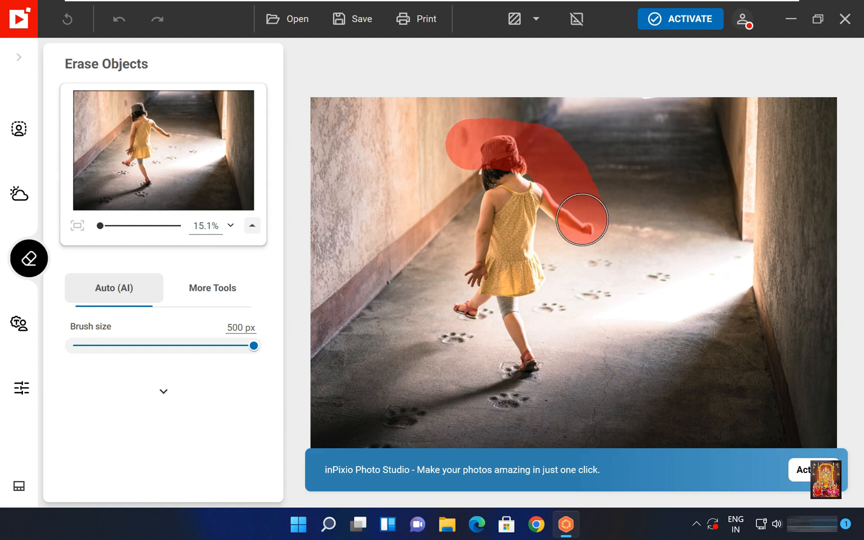
pyautogui.moveTo(581, 220); pyautogui.dragTo(562, 344)
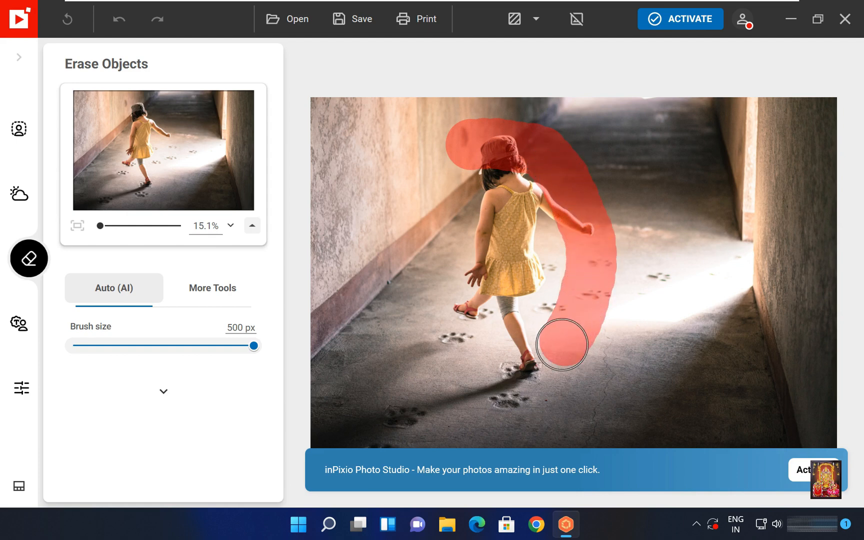
pyautogui.moveTo(562, 345); pyautogui.dragTo(468, 275)
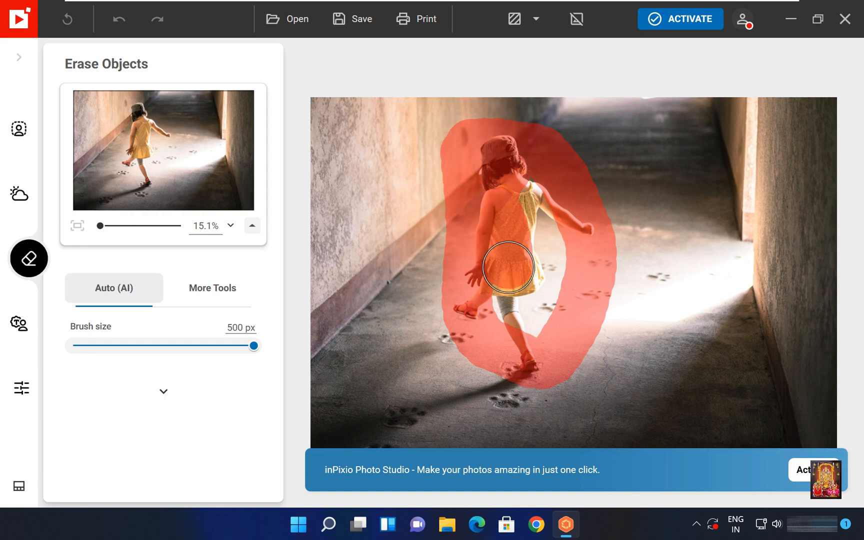
pyautogui.moveTo(508, 268); pyautogui.dragTo(551, 247)
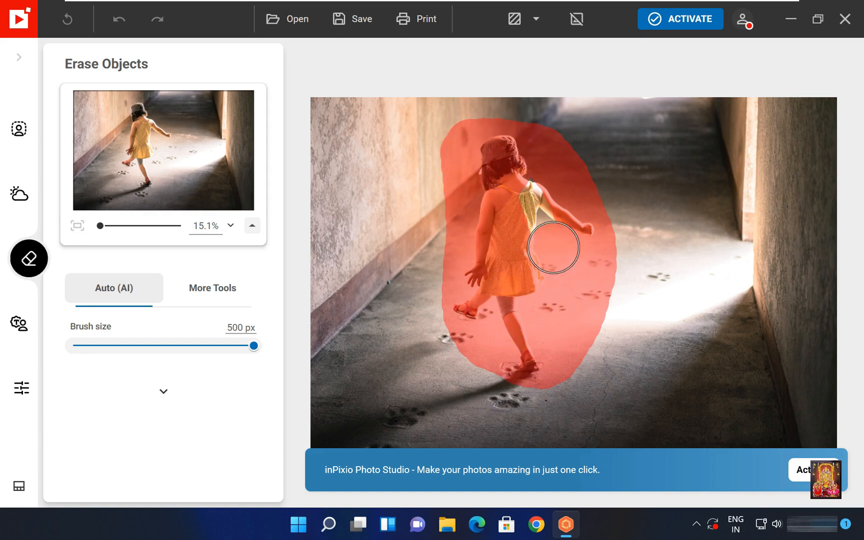
pyautogui.moveTo(553, 247); pyautogui.dragTo(490, 155)
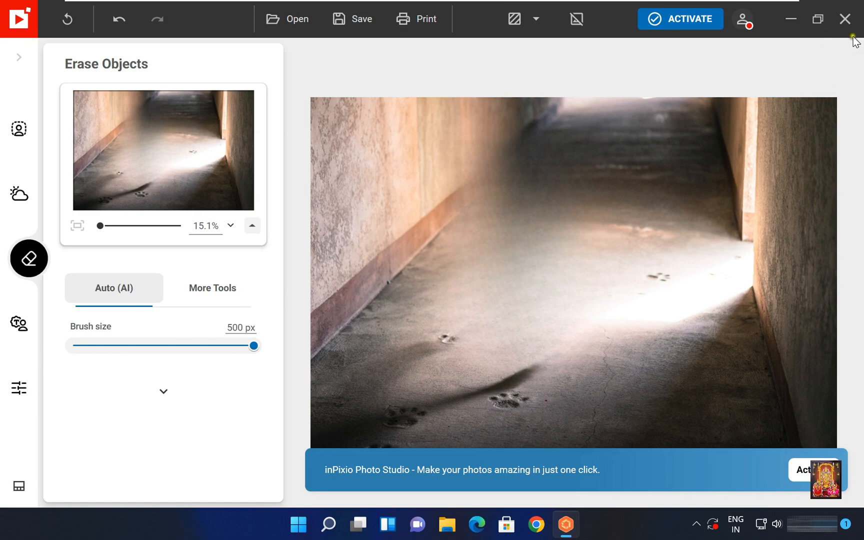
# Close the photo window and choose Don't Save to discard the erase edit
pyautogui.click(846, 18)
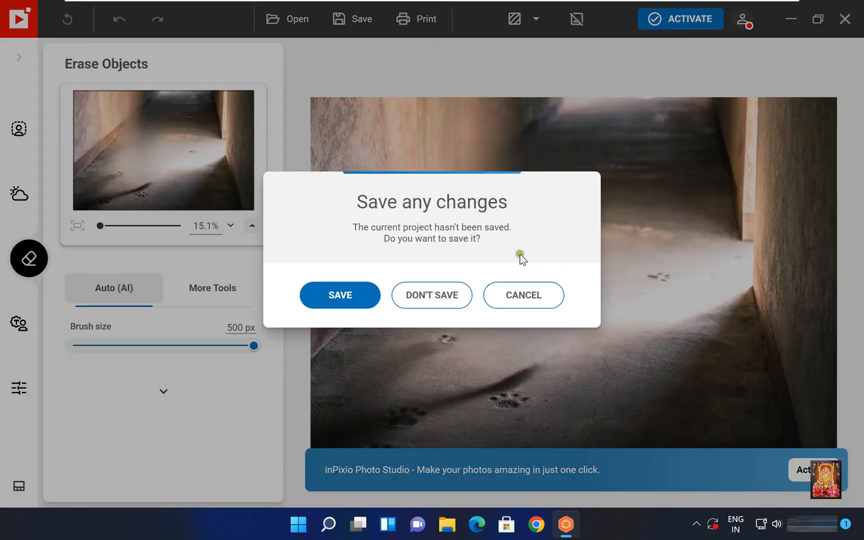
pyautogui.click(432, 295)
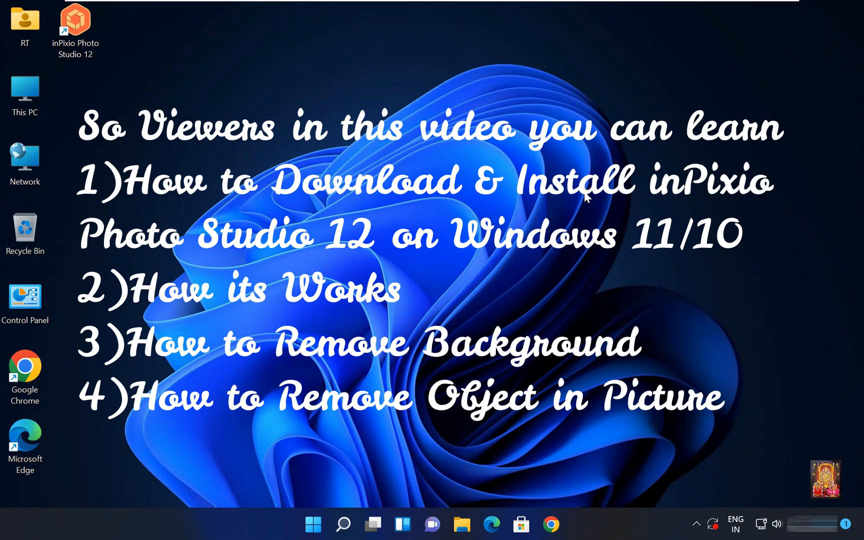
pyautogui.moveTo(313, 524)
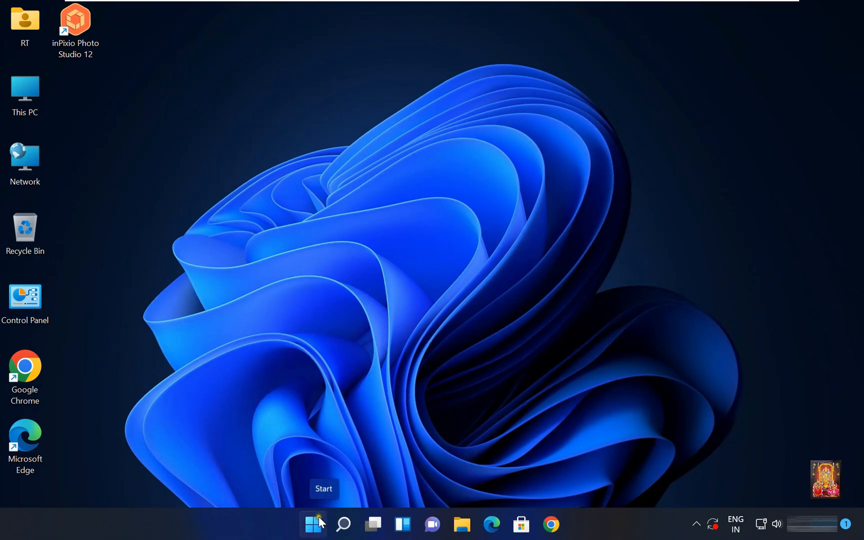